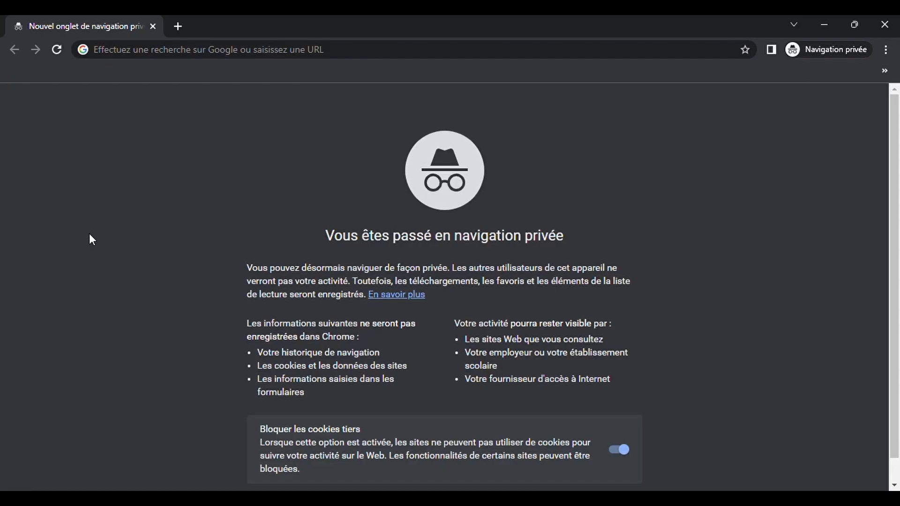
# Step: Search for 'Scientific name for boob' from the incognito tab's address bar
pyautogui.write('Scientific name for boob')
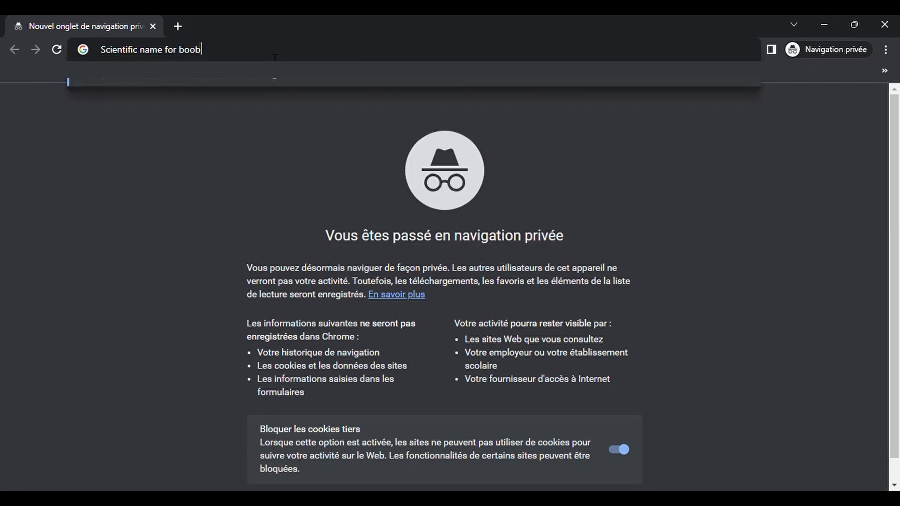
pyautogui.press('Return')
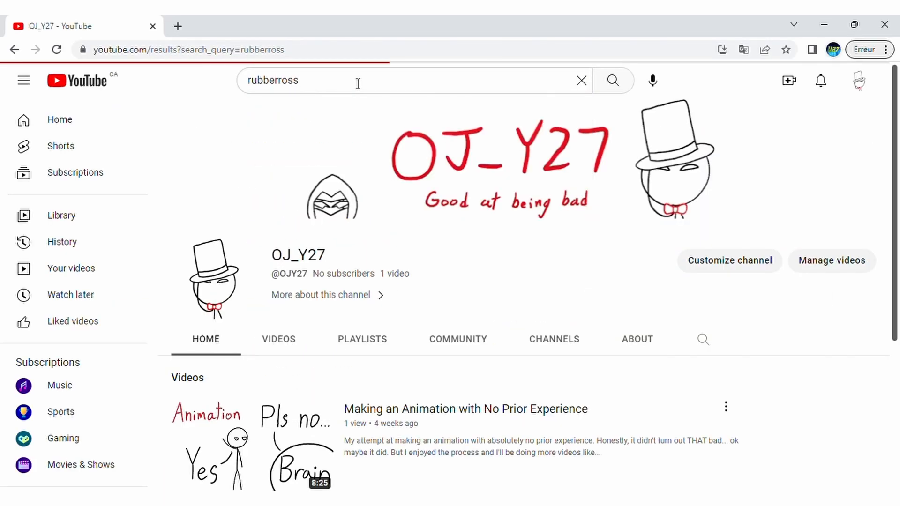
# Step: Start a new YouTube search from the search box to reach the channel page
pyautogui.click(581, 80)
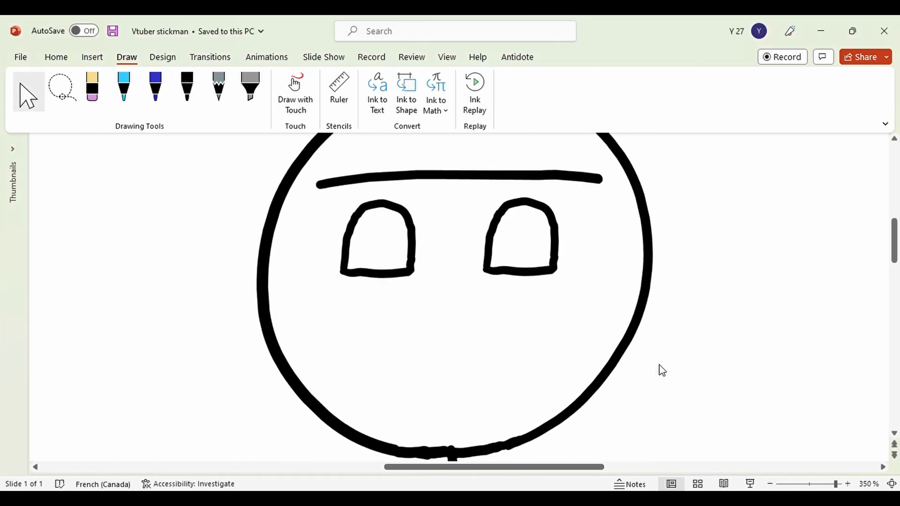
# Step: Begin adding bob-cut hair, bangs, torso, arms and legs with the Draw tab pens
pyautogui.click(852, 31)
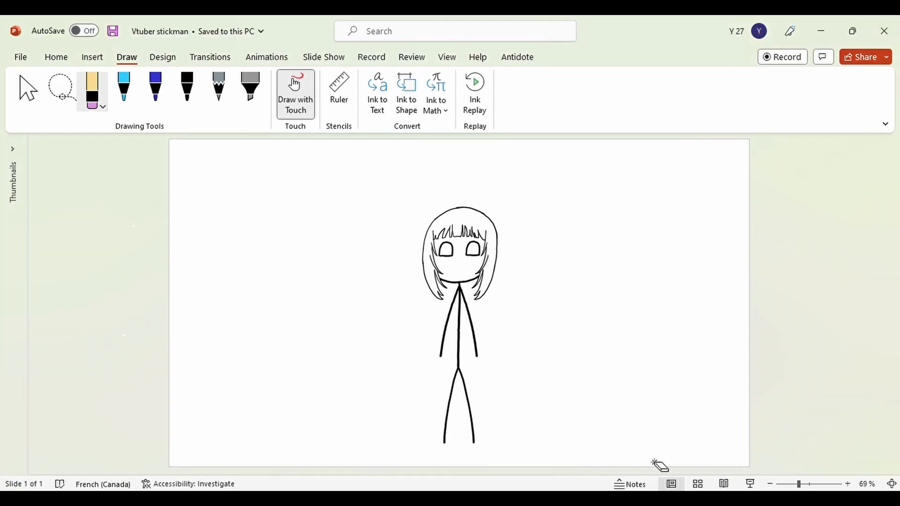
pyautogui.moveTo(804, 484)
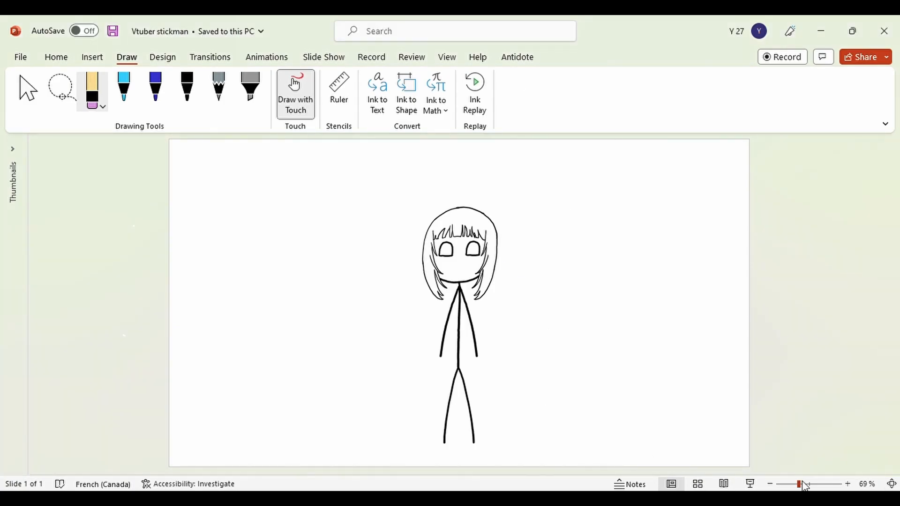
# Step: Zoom in closely on the figure's head and select the head ink to reposition it
pyautogui.click(847, 484)
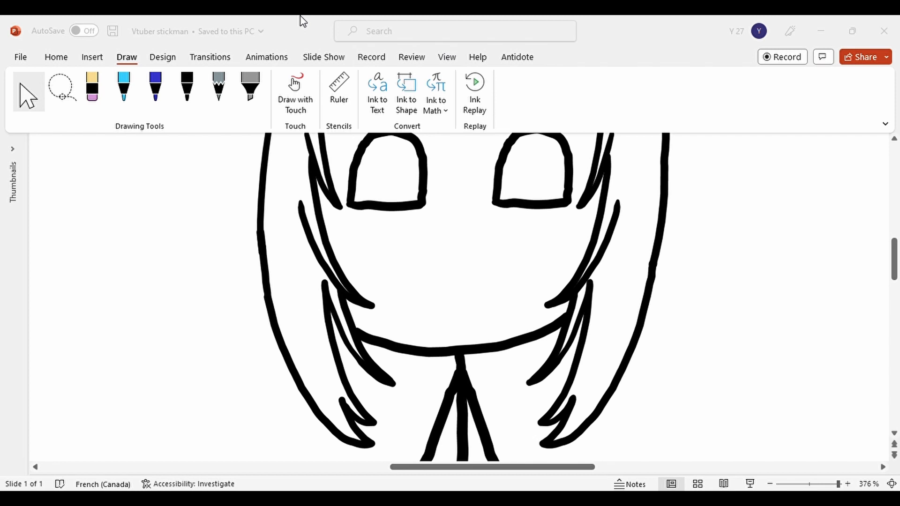
pyautogui.scroll(-3)
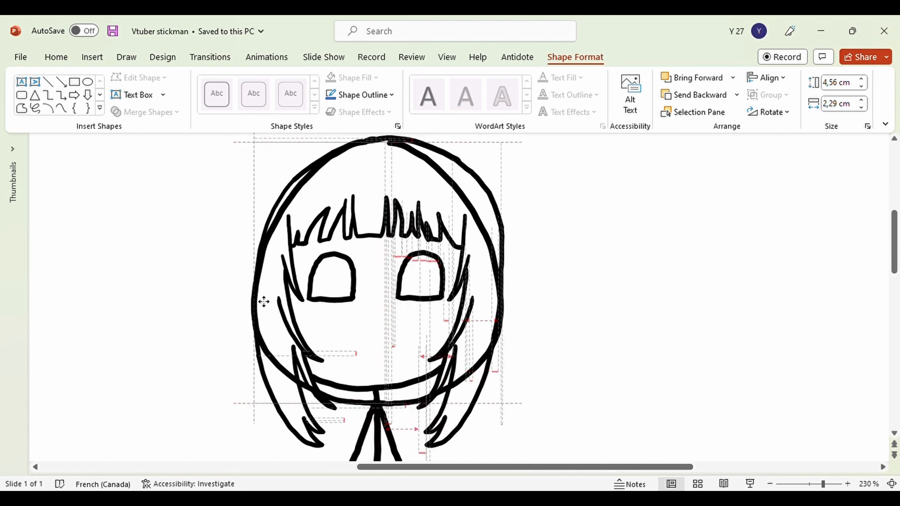
pyautogui.click(126, 56)
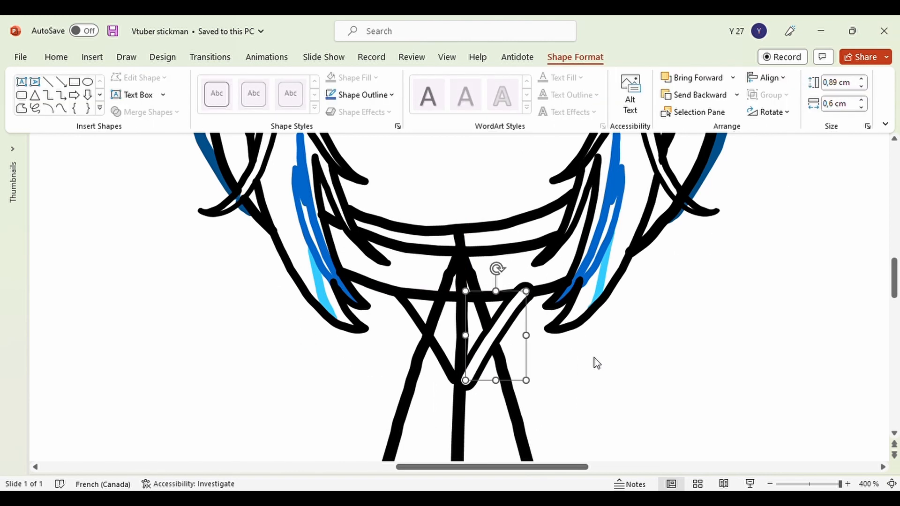
# Step: Deselect the new collar stroke before drawing the hood teeth and blue outfit
pyautogui.click(126, 57)
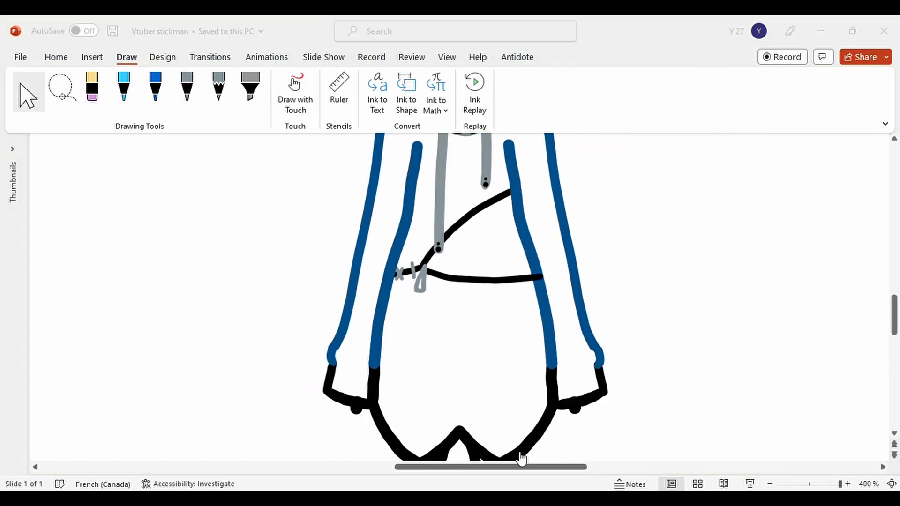
# Step: Adjust the zoom around the shark girl while adding the cyan staff and stitched tail
pyautogui.scroll(3)
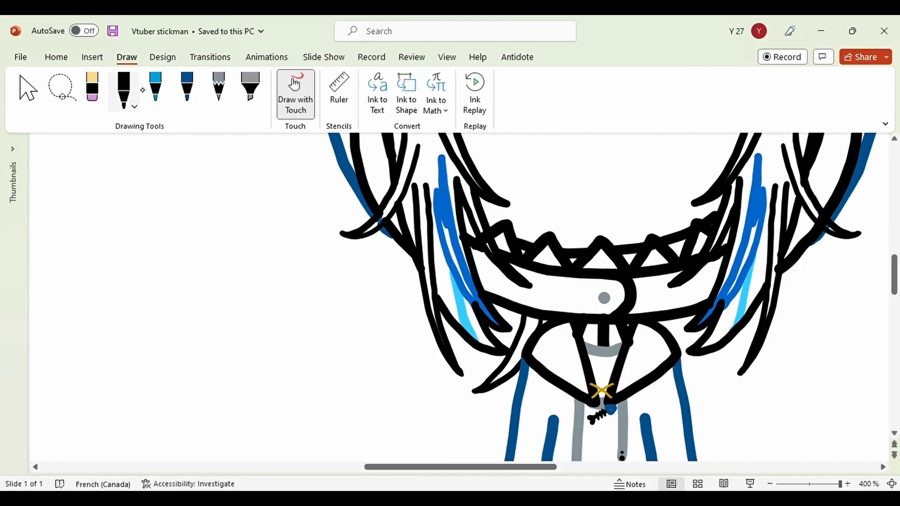
pyautogui.click(770, 484)
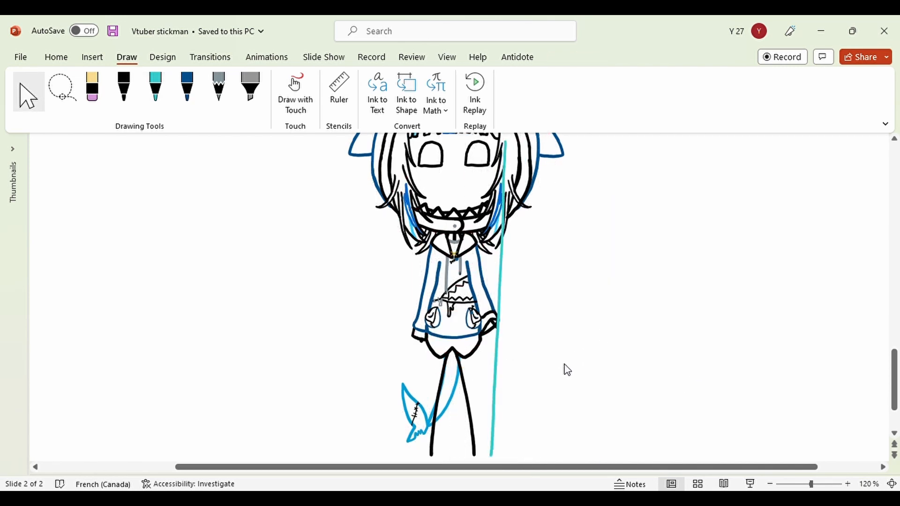
pyautogui.scroll(-3)
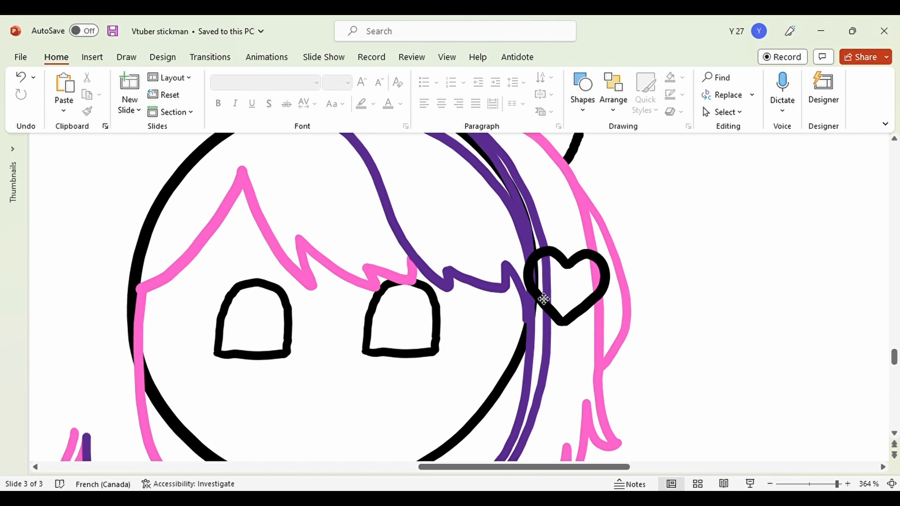
# Step: Grab the black heart and place it on the pink and purple hair
pyautogui.click(126, 56)
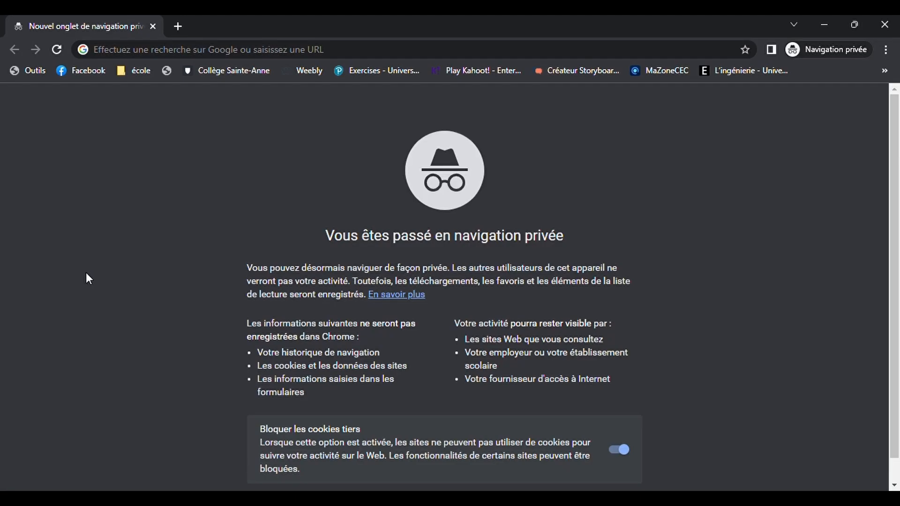
# Step: Search for 'ahegao' in the private window and scroll the results
pyautogui.write('ahegao')
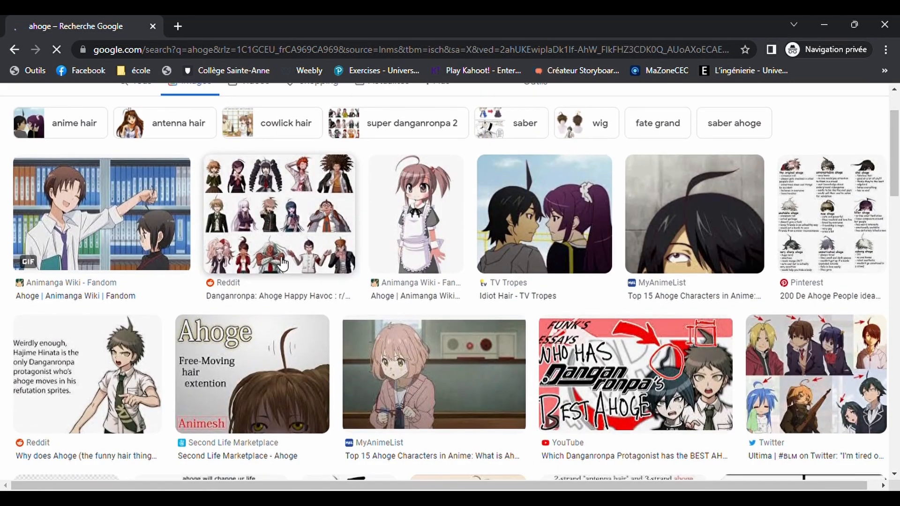
pyautogui.scroll(3)
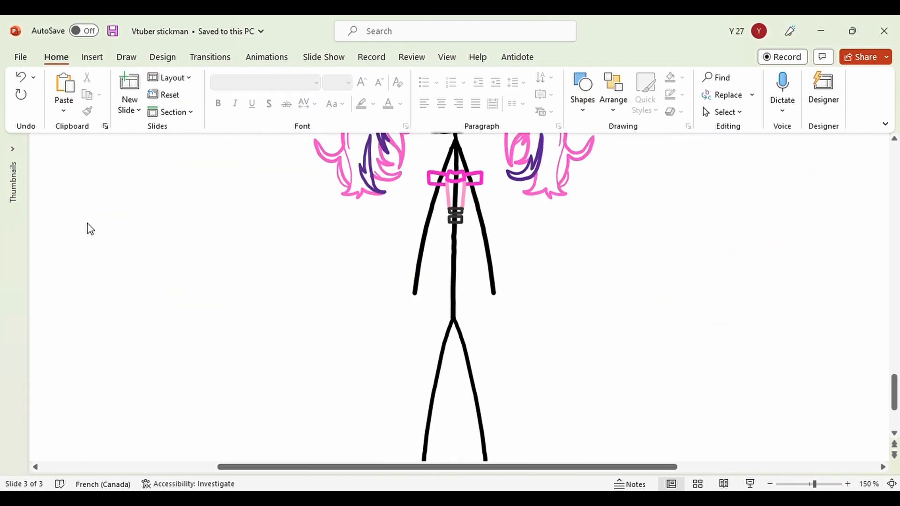
# Step: Pick the Select tool on slide 3 while working on the pink neck bow
pyautogui.click(126, 57)
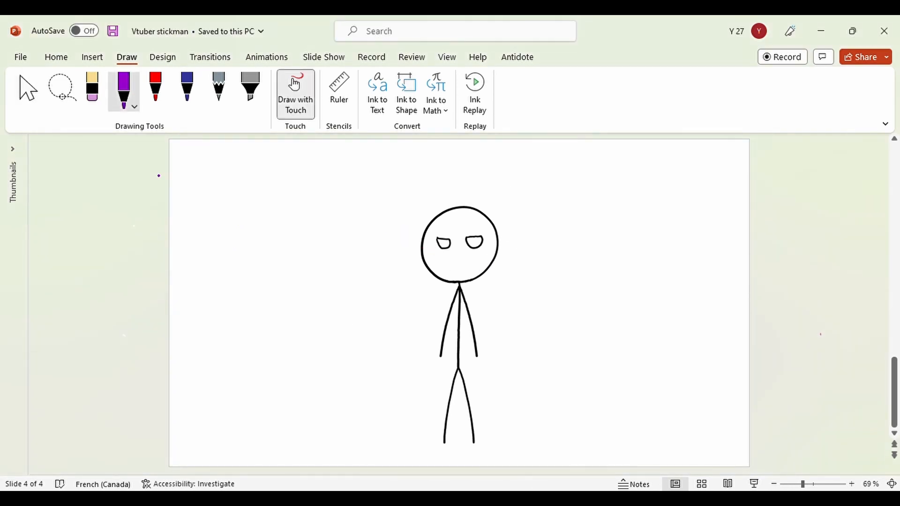
# Step: Select the slide 4 head outline to recolor it red and add horns
pyautogui.click(155, 90)
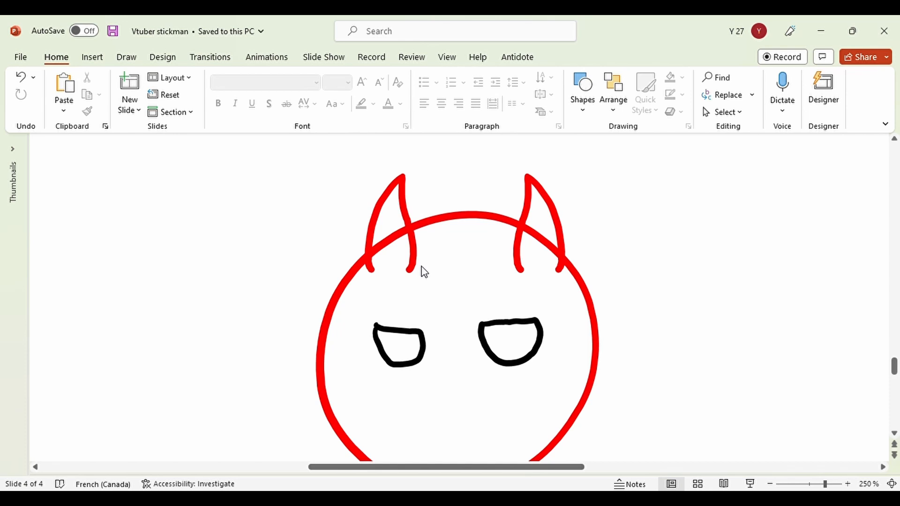
pyautogui.click(126, 57)
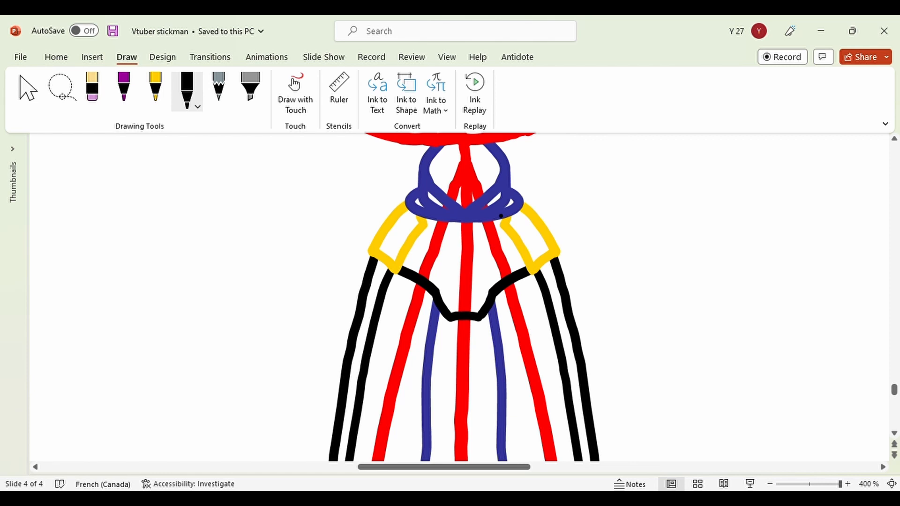
# Step: Select the right yellow shoulder piece on the horned figure to adjust it
pyautogui.click(852, 31)
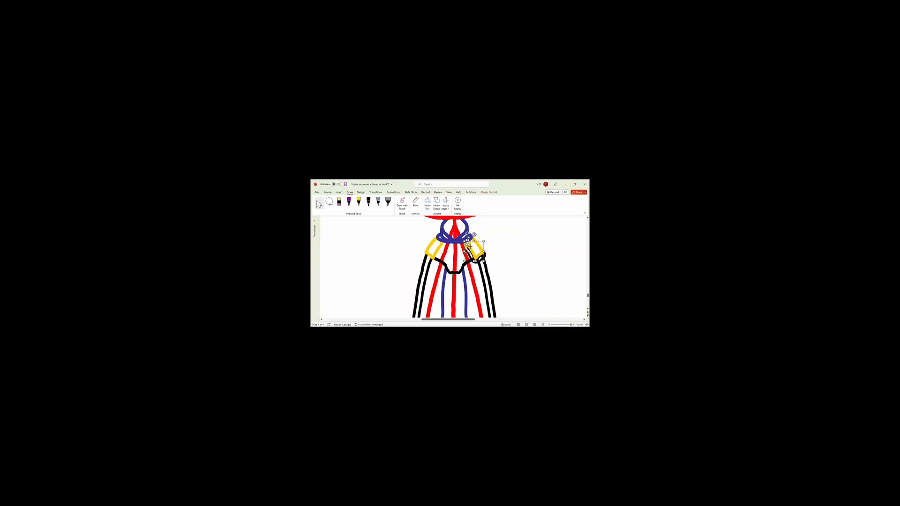
pyautogui.click(574, 184)
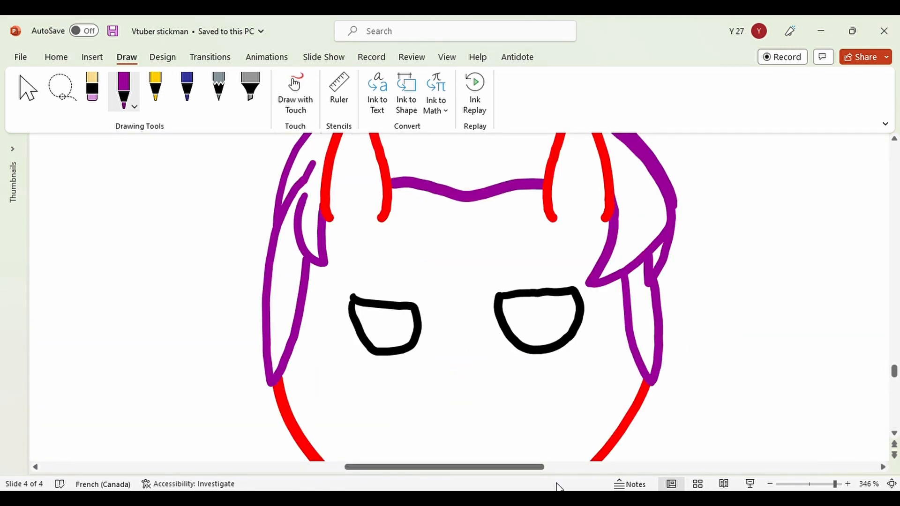
# Step: Paste a copy of the purple eyebrow stroke above the figure's right eye
pyautogui.press('ctrl+v')
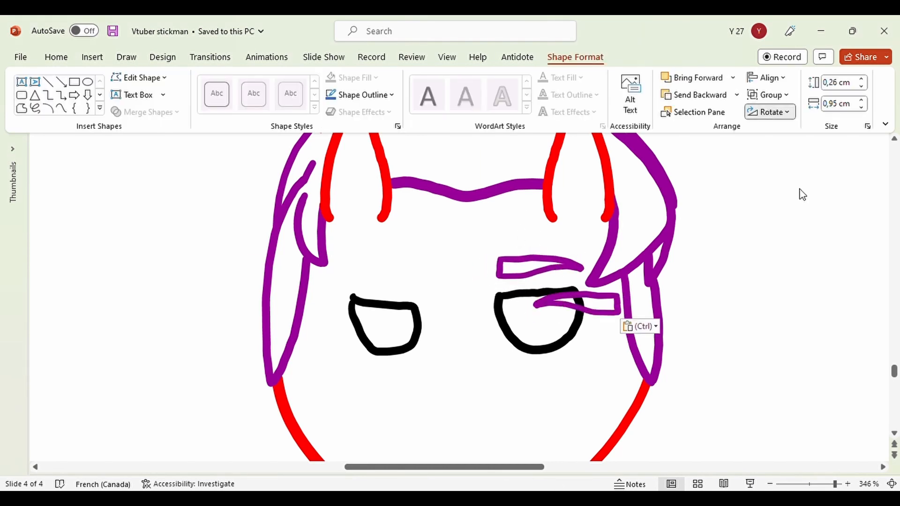